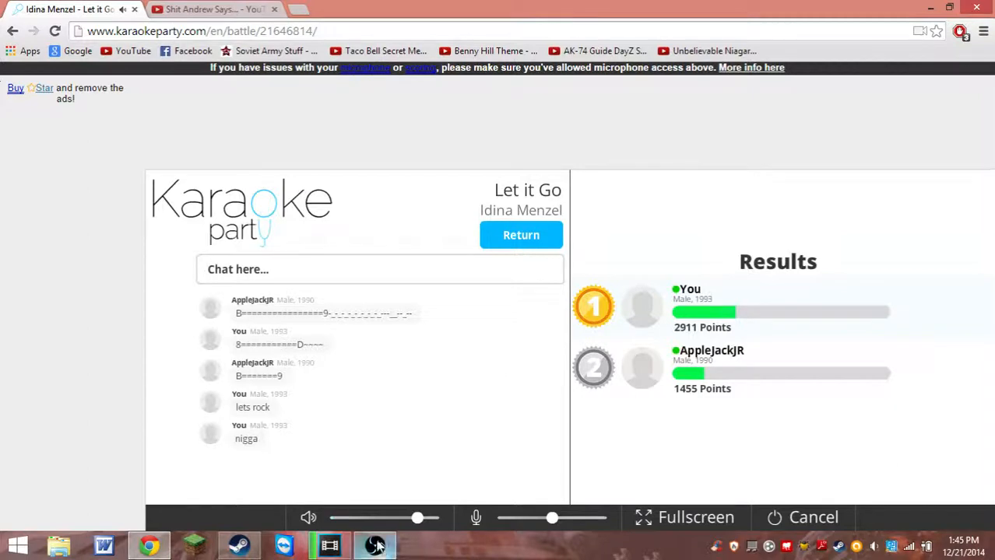
mouse_move(906, 68)
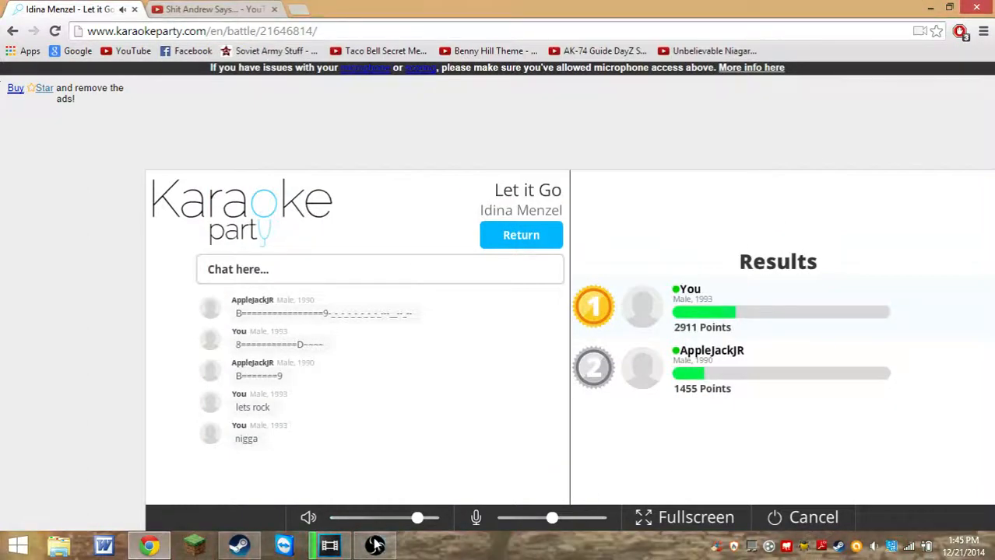
mouse_move(375, 545)
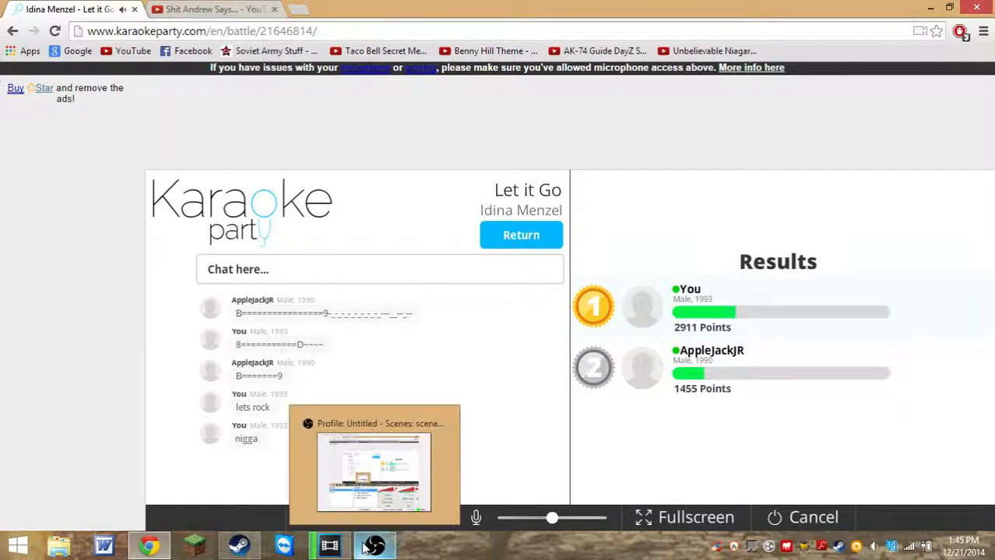
- Restore the OBS recorder over the 'Let it Go' results showing first place at 2911 points
click(373, 546)
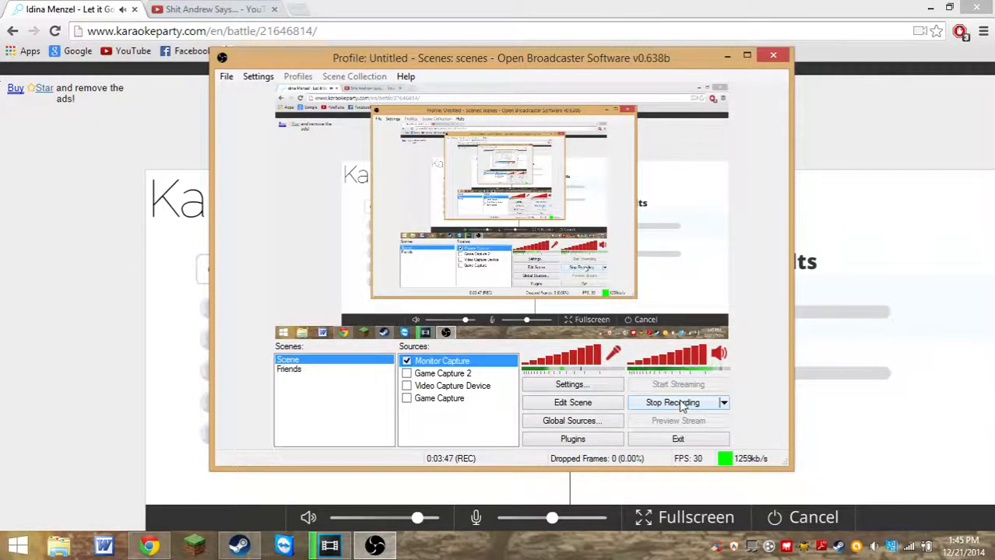